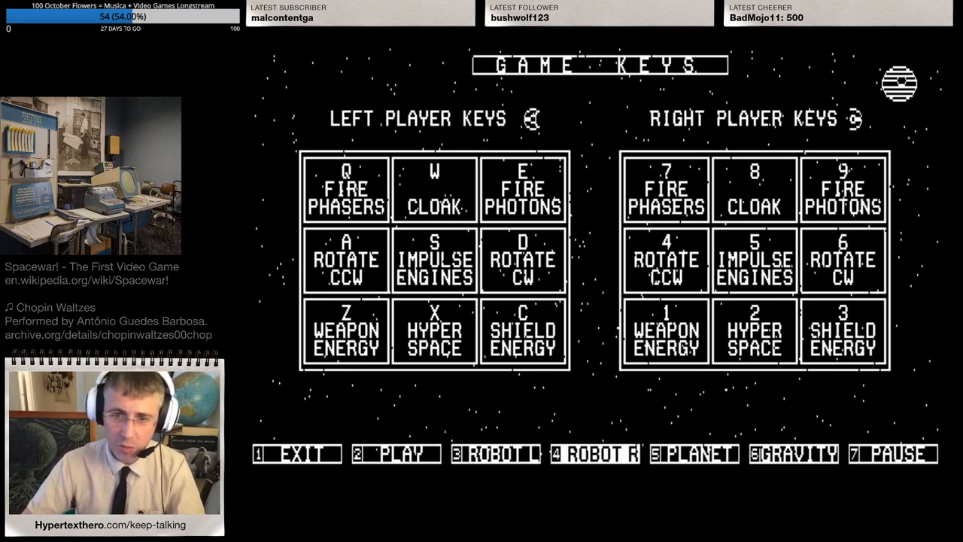
Choose option 2 PLAY to start a match with both ships on the starfield
{"action": "left_click", "coordinate": [394, 453]}
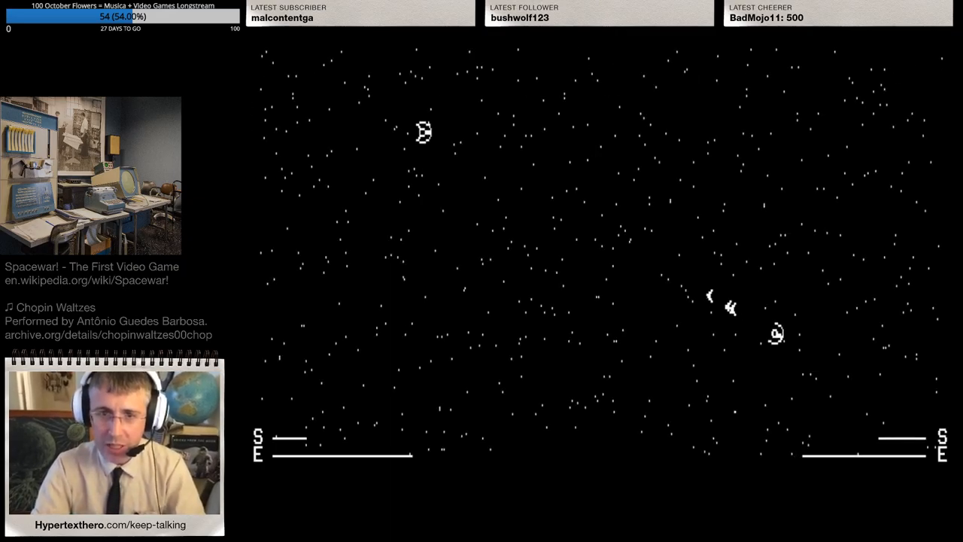